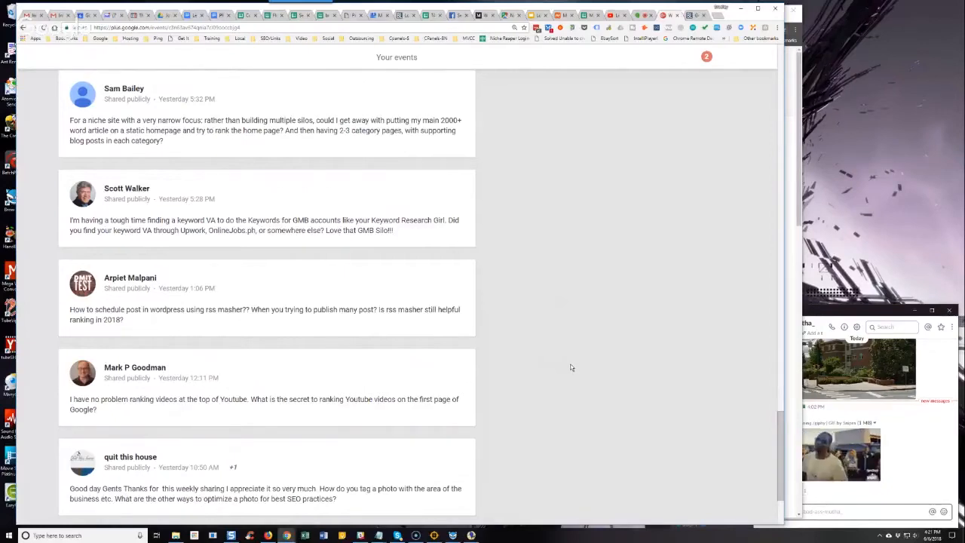
{"action": "mouse_move", "coordinate": [428, 436]}
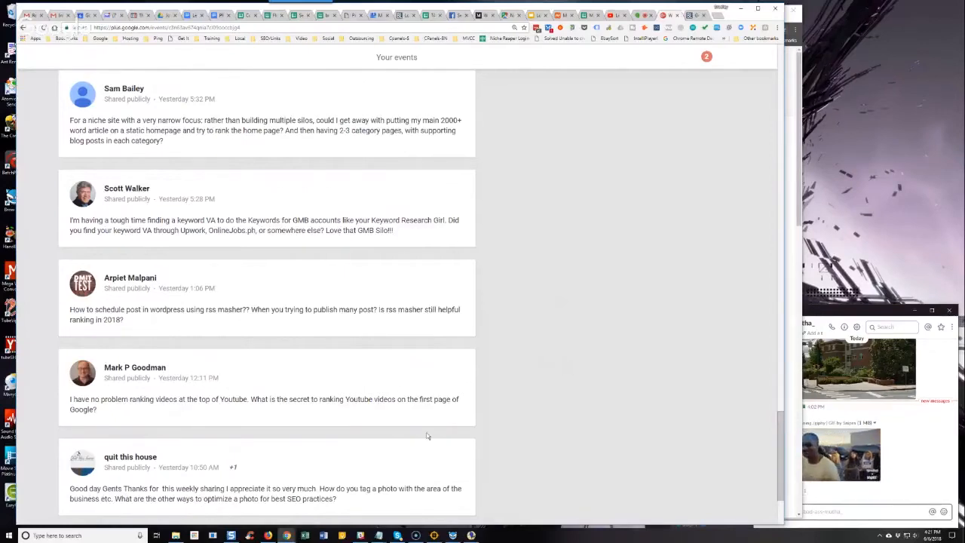
{"action": "scroll", "scroll_direction": "down", "scroll_amount": 3}
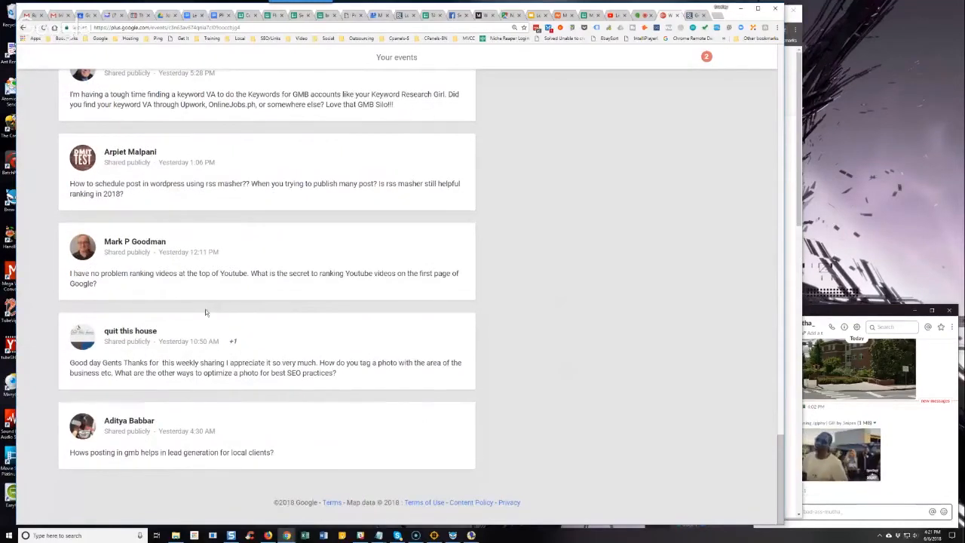
{"action": "mouse_move", "coordinate": [555, 308]}
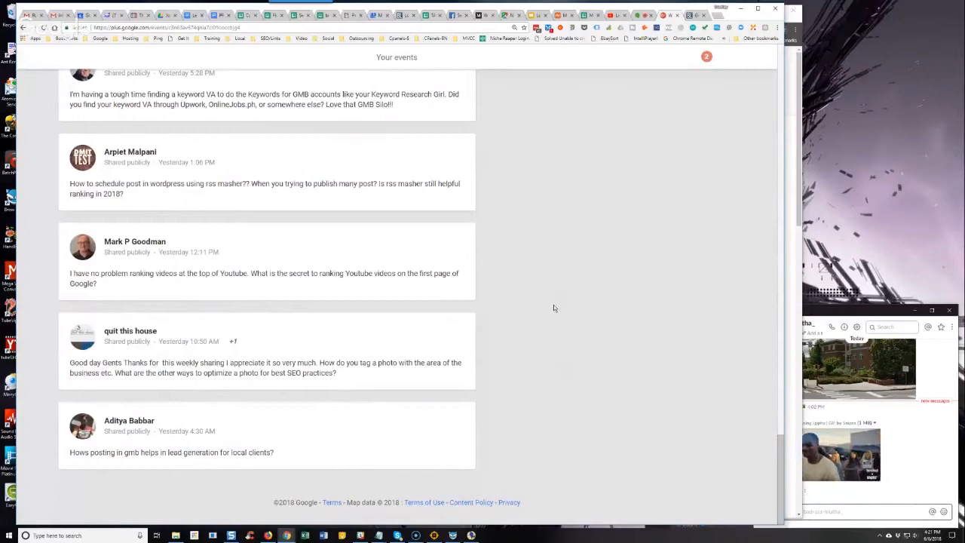
{"action": "mouse_move", "coordinate": [548, 298]}
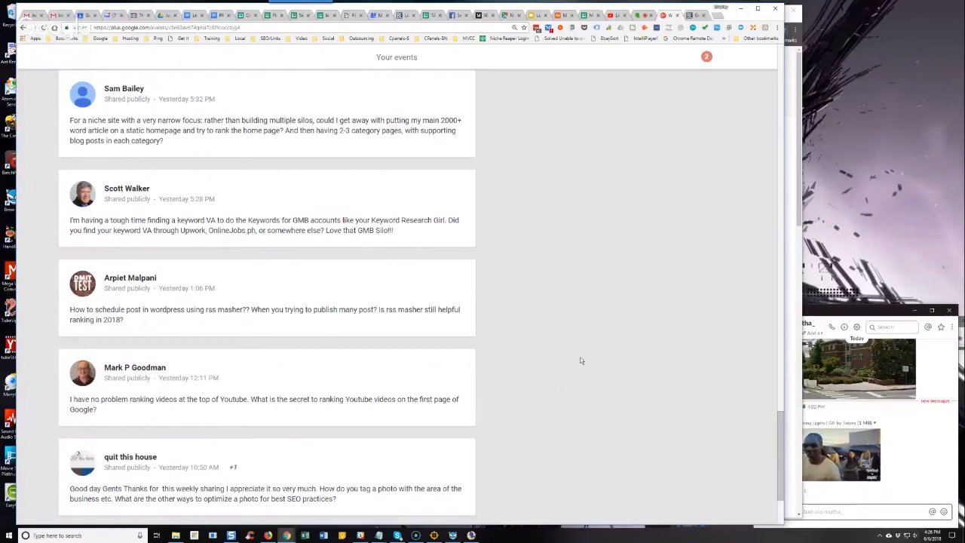
{"action": "scroll", "scroll_direction": "down", "scroll_amount": 3}
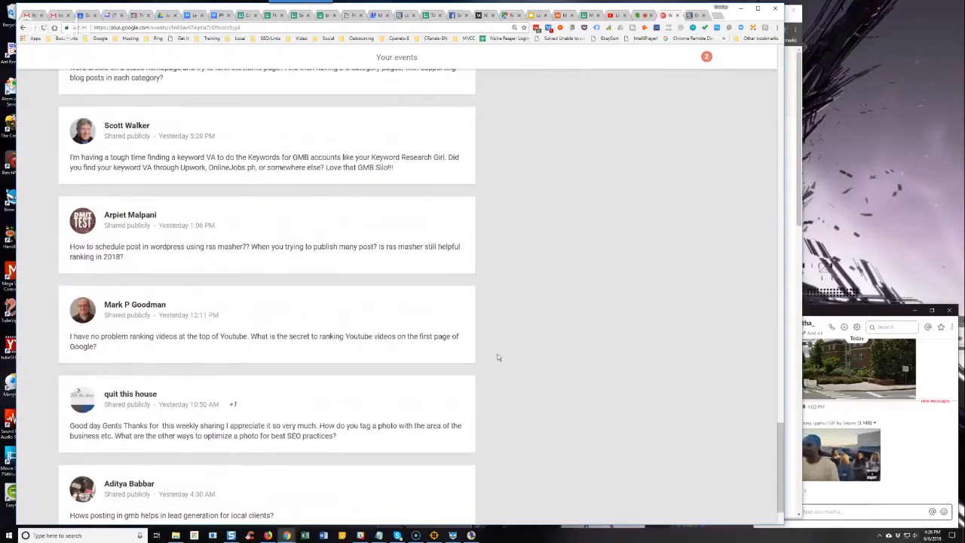
{"action": "scroll", "scroll_direction": "down", "scroll_amount": 3}
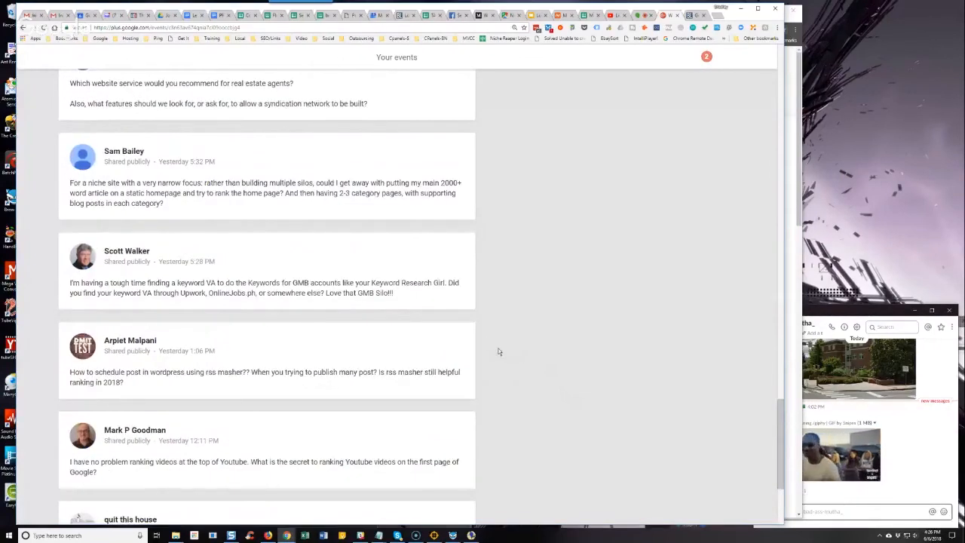
{"action": "mouse_move", "coordinate": [540, 351]}
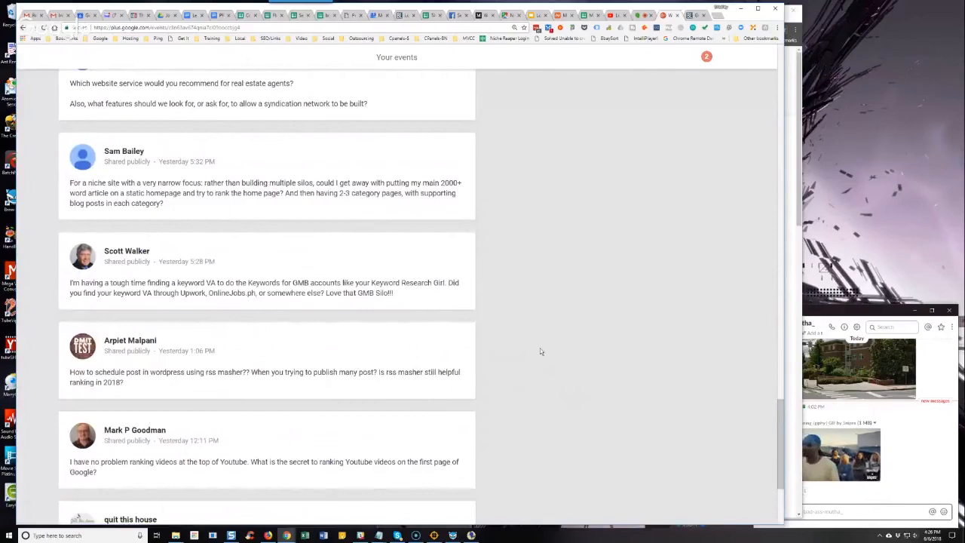